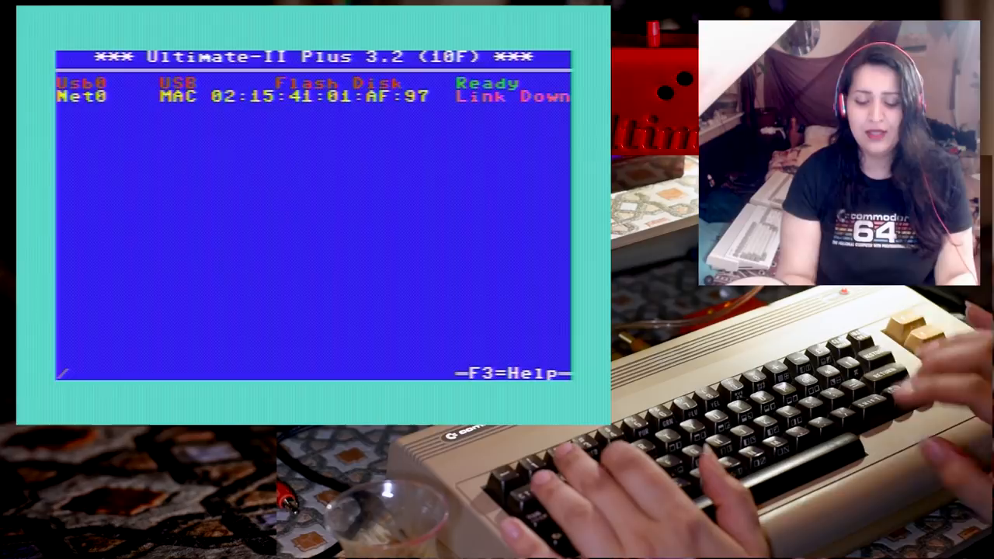
- Enter the Usb0 drive listing from the main menu with RETURN
key(enter)
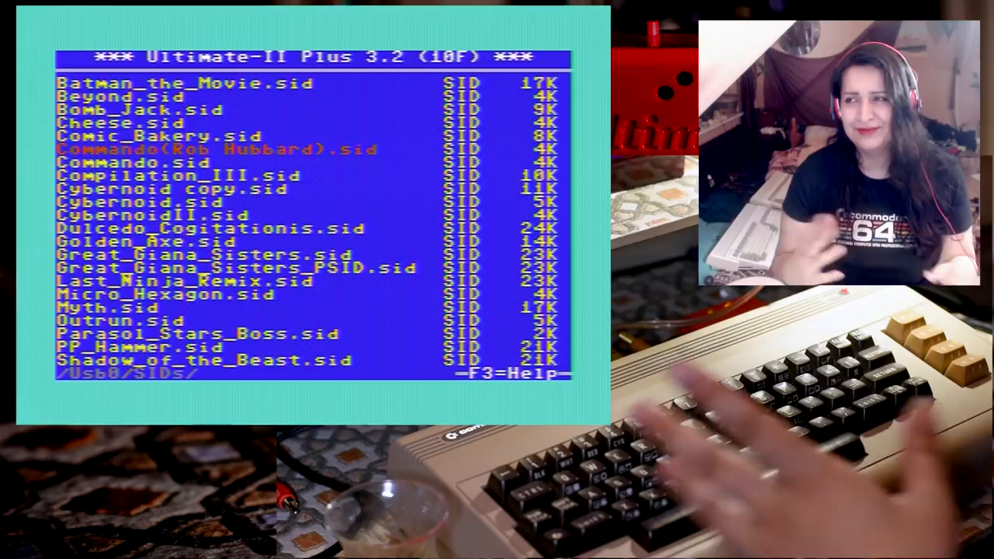
scroll(down, 3)
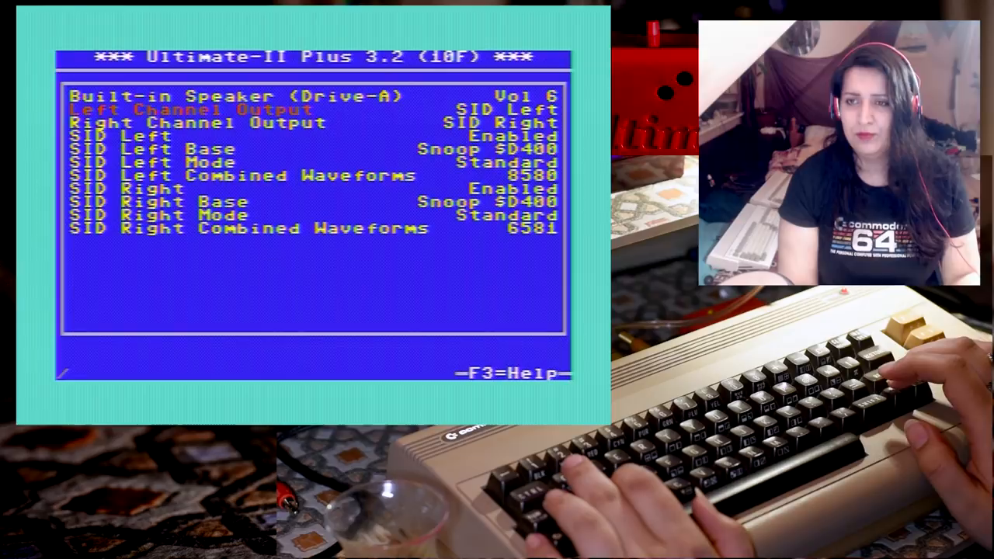
- Step through the SID Left and SID Right base, waveform and output channel settings
key(Down)
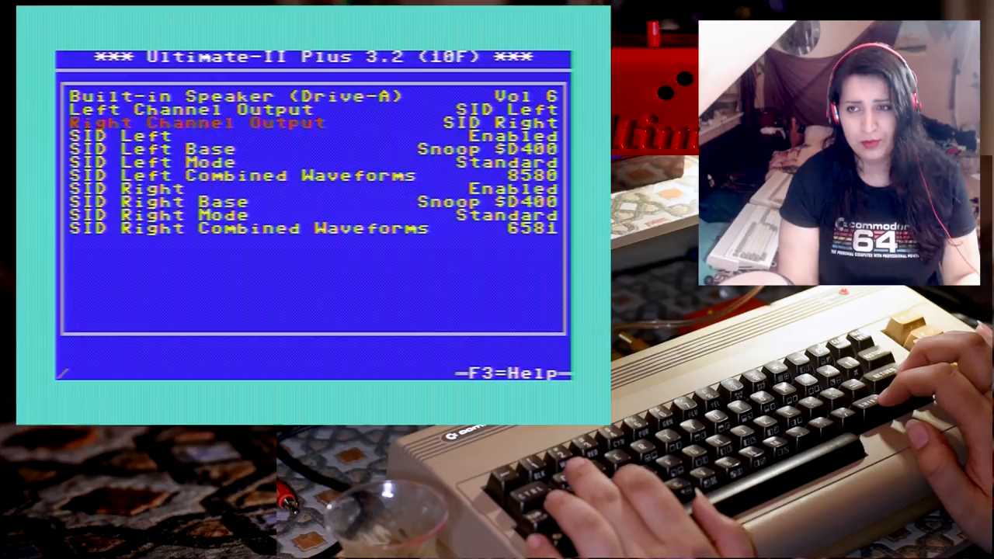
key(down)
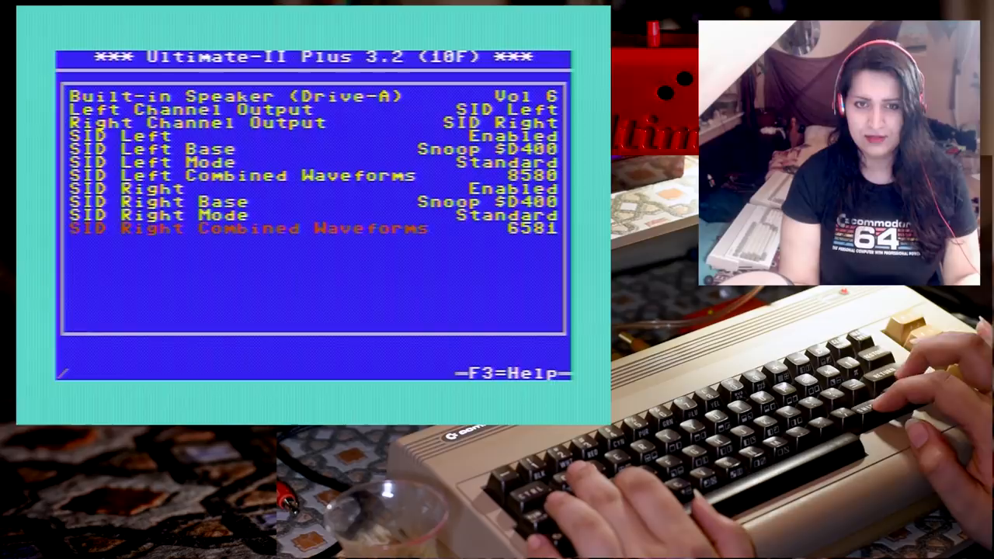
key(up)
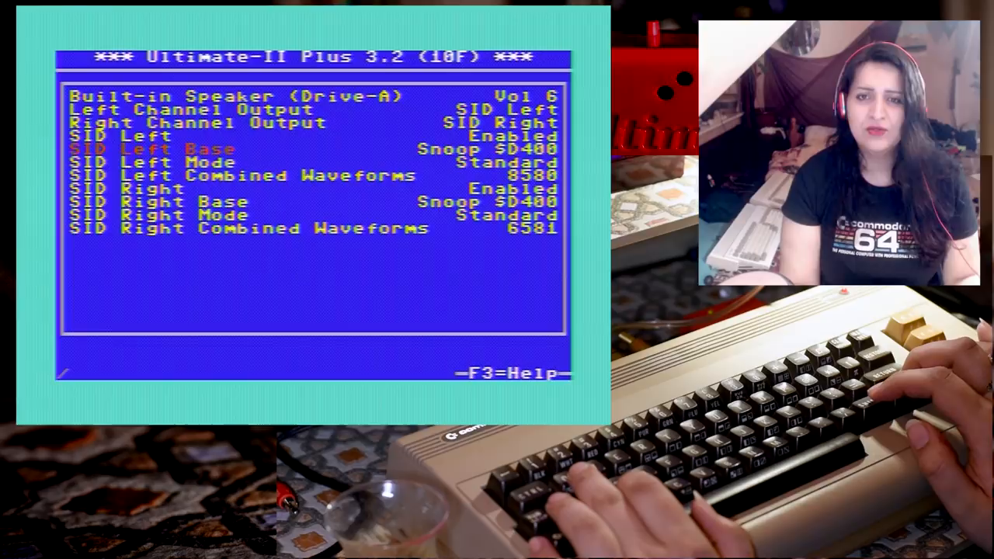
key(Down)
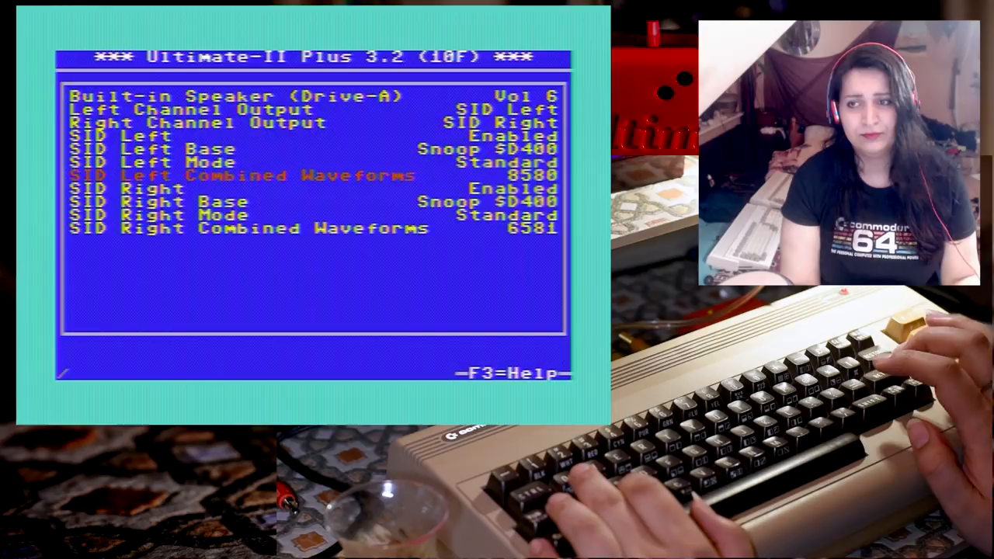
key(Down)
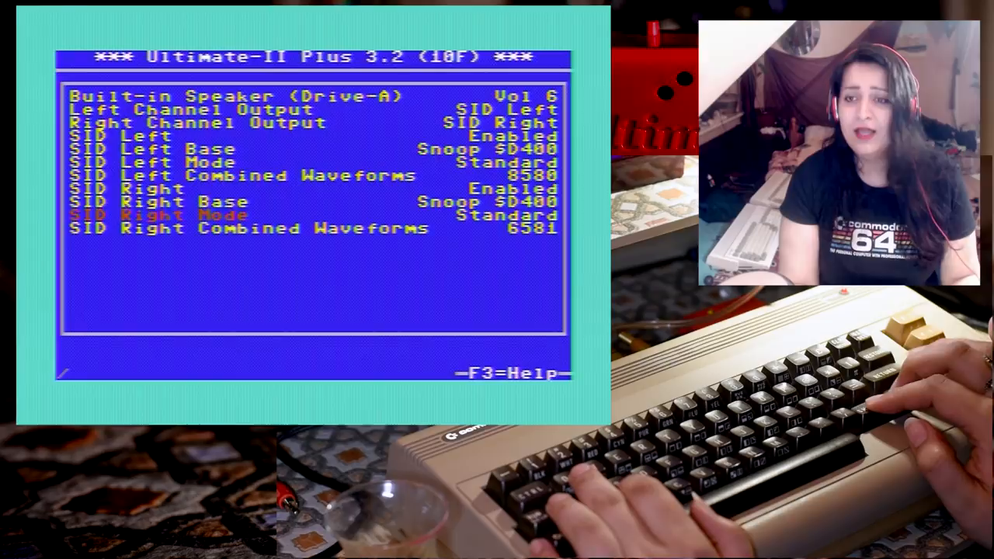
key(up)
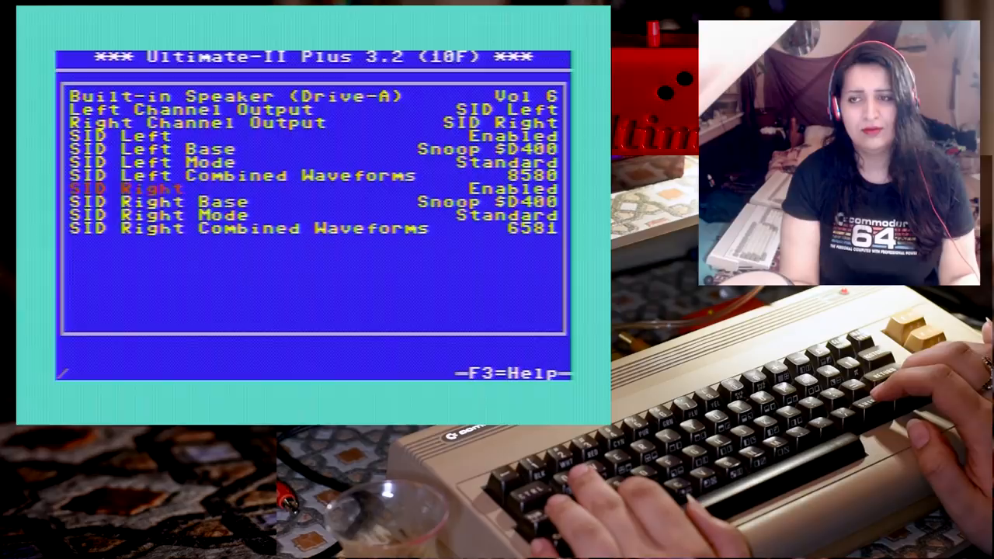
key(down)
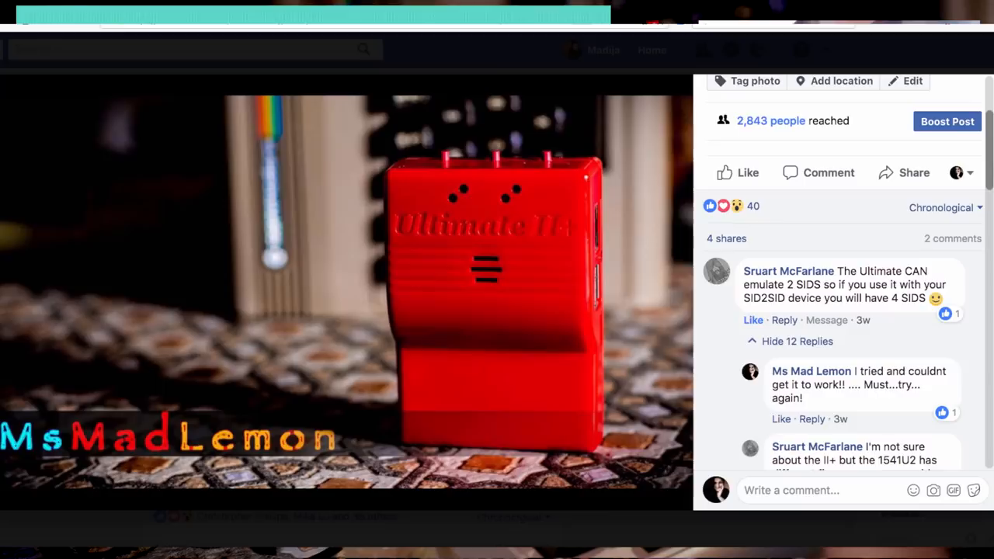
- Scroll down the Facebook comments about emulating two SIDs and playing Amiga MODs
scroll(down, 3)
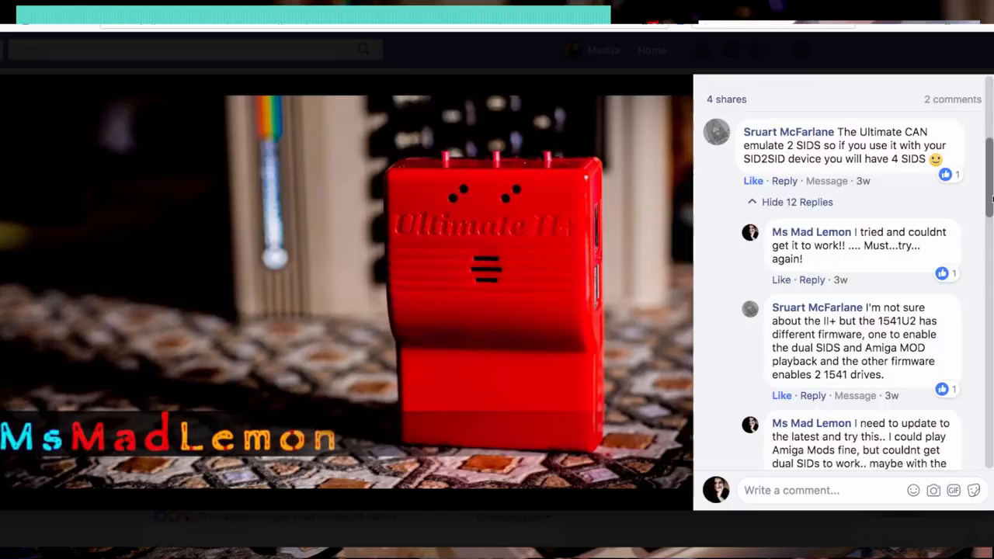
scroll(down, 3)
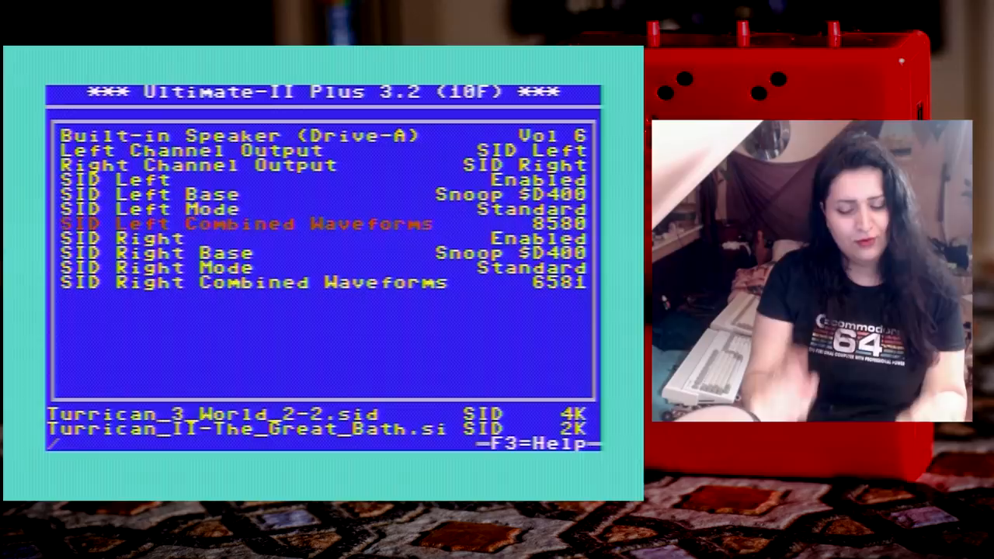
key(Down)
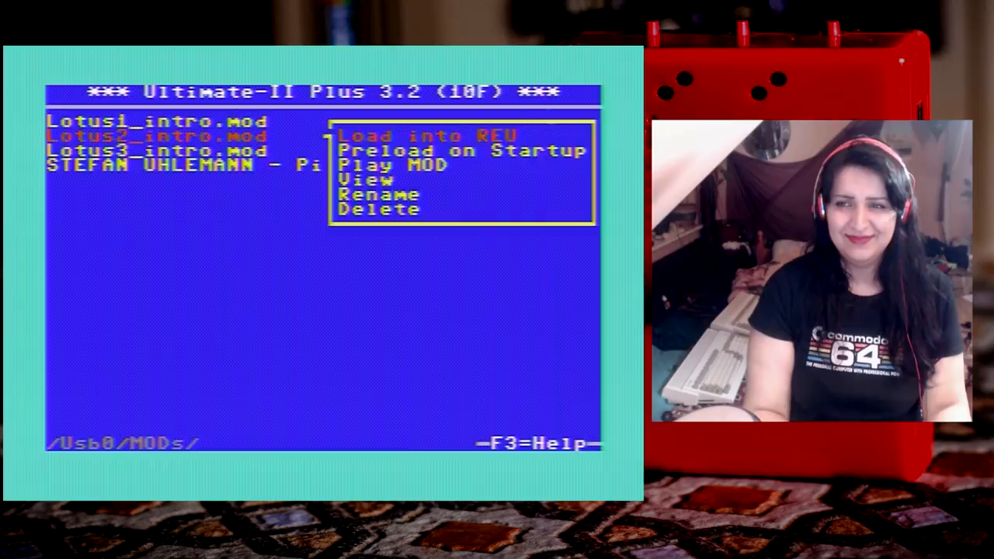
- Highlight Play MOD and start playing Lotus2_intro.mod
key(Down)
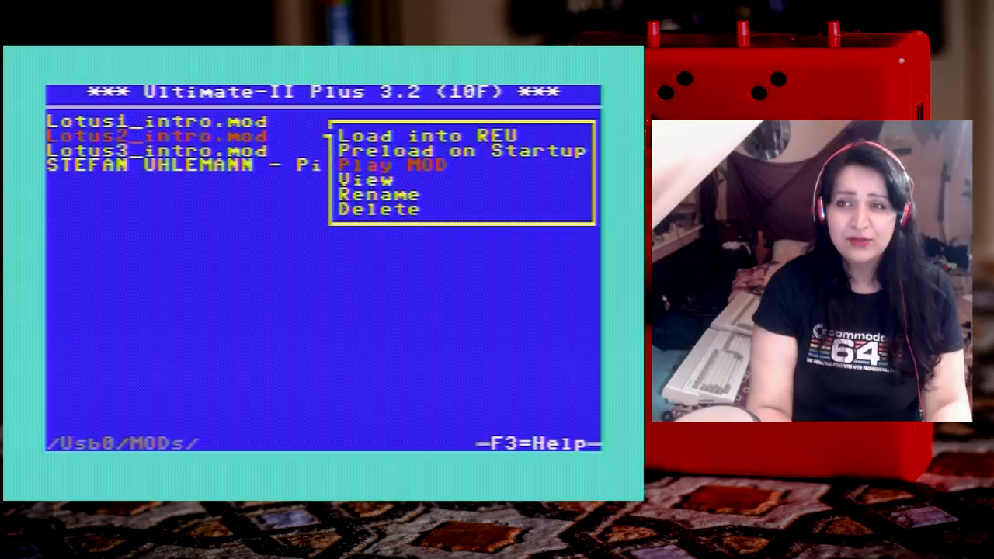
click(388, 166)
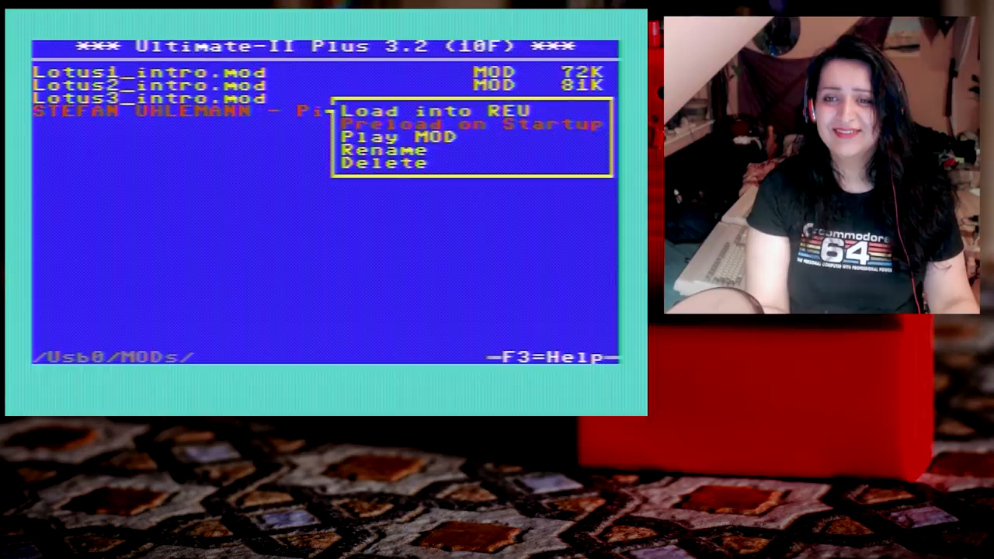
- Move the highlight down to Play MOD in the Stefan Uhlemann file's menu
key(Down)
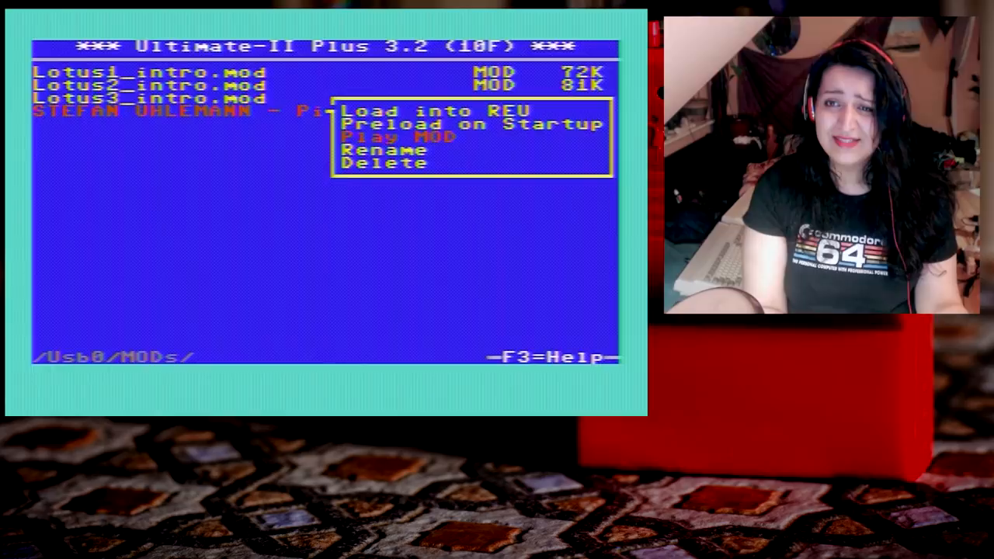
- Choose Play MOD to start the Stefan Uhlemann tune
click(398, 136)
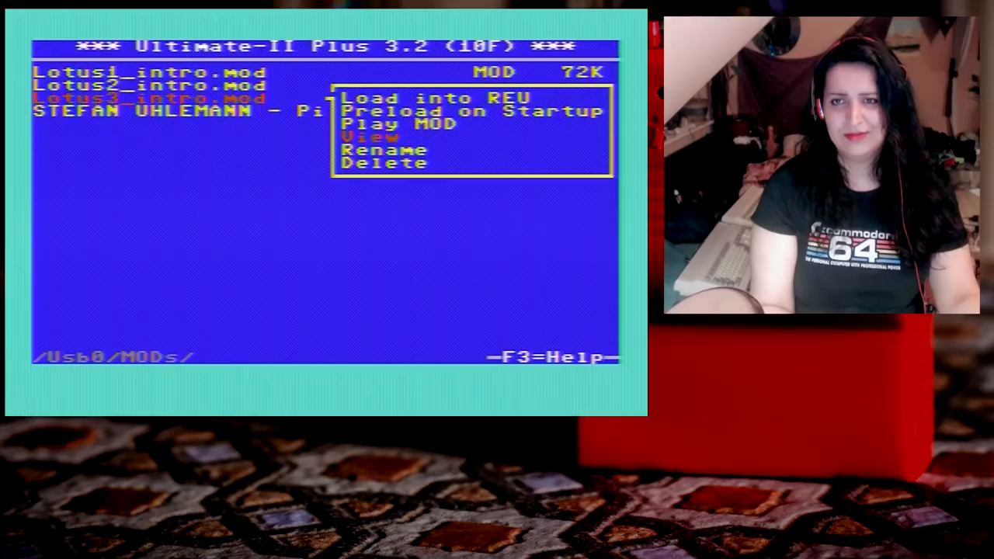
- Pick Play MOD for Lotus3_intro.mod to launch the 1541U2 Audio MOD Player
click(401, 123)
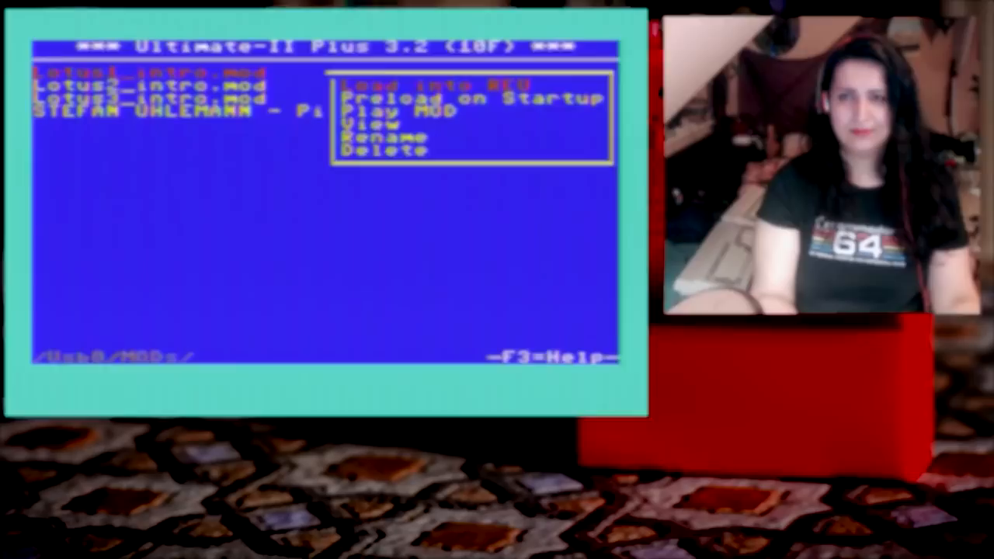
click(396, 112)
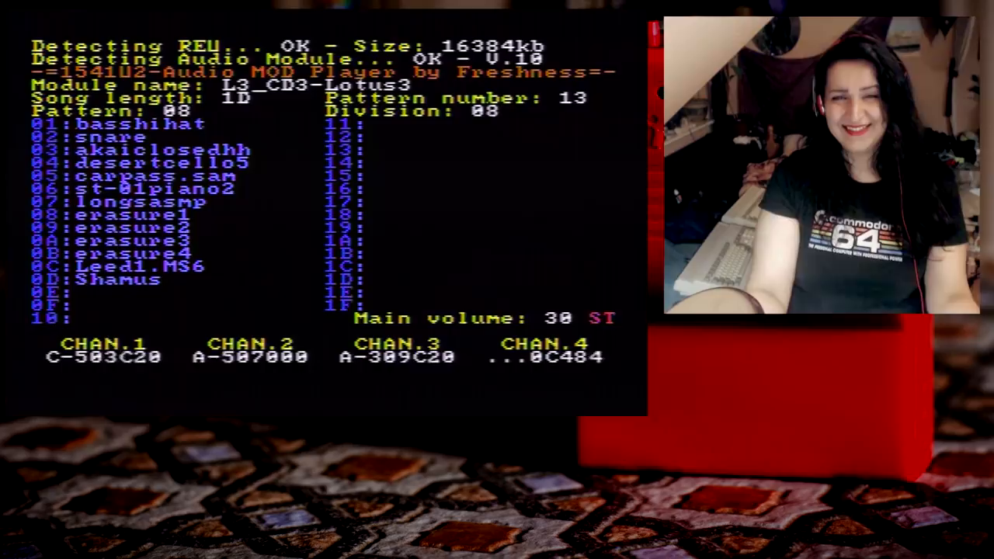